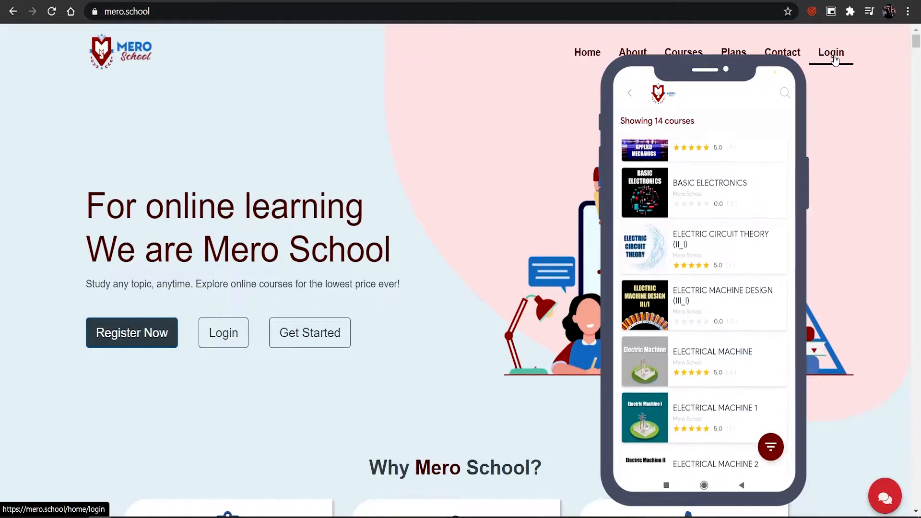
- Page through the Engineering listing, return to page 1, then advance to reach the Electrical Machine courses
scroll(down, 3)
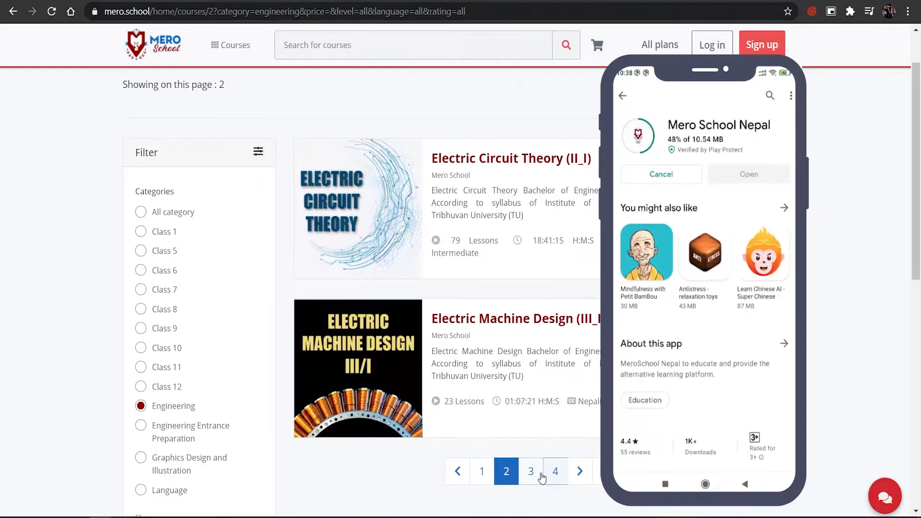
click(141, 457)
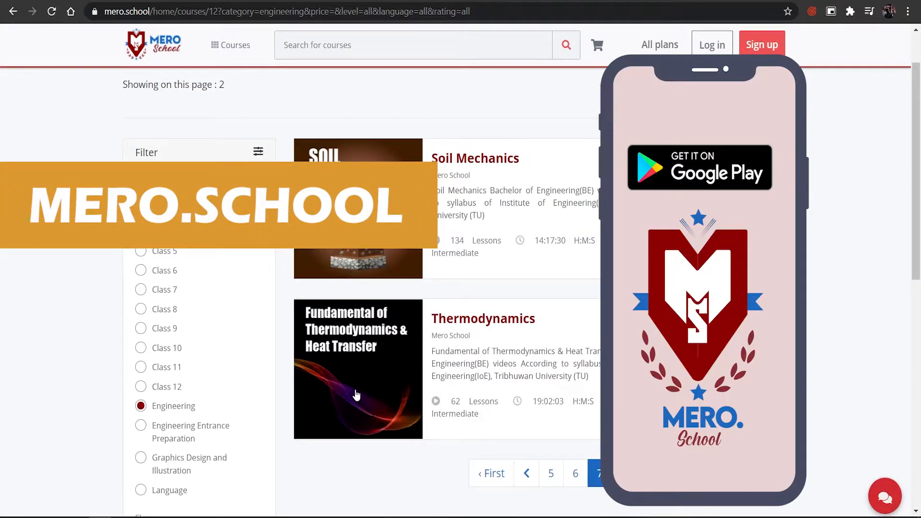
click(492, 473)
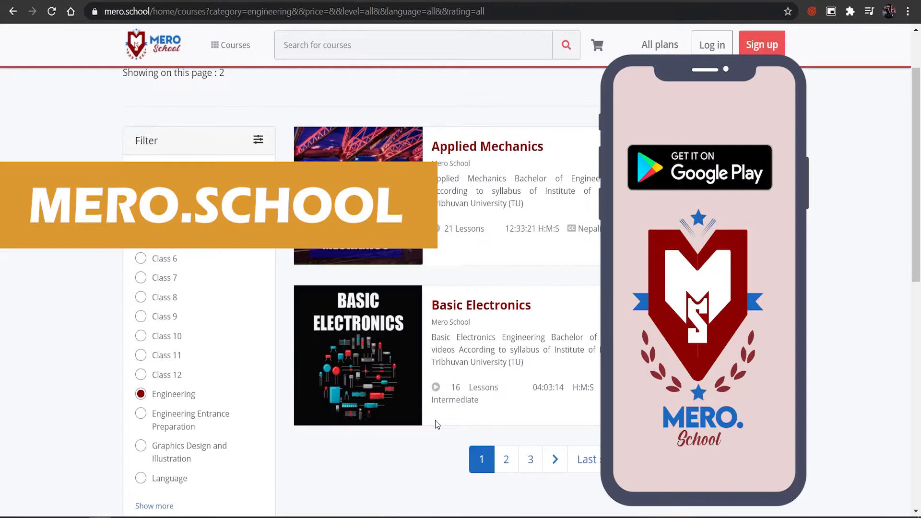
click(553, 459)
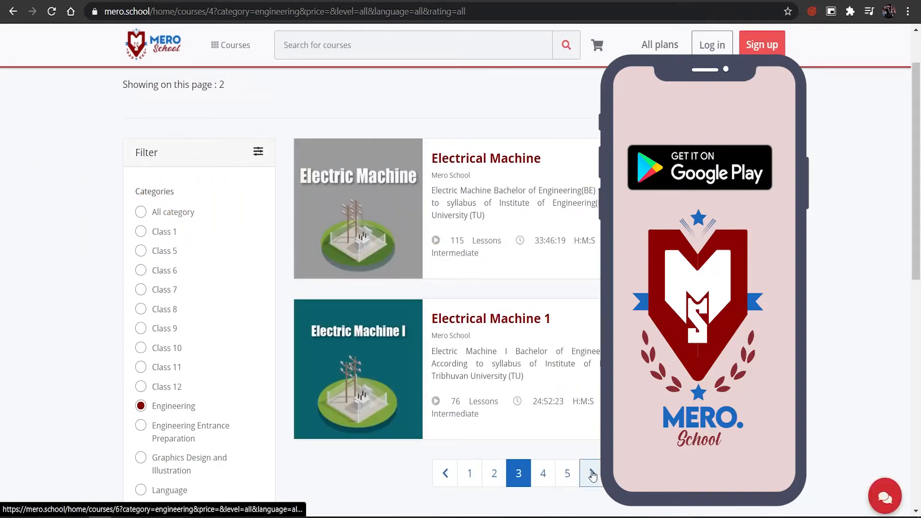